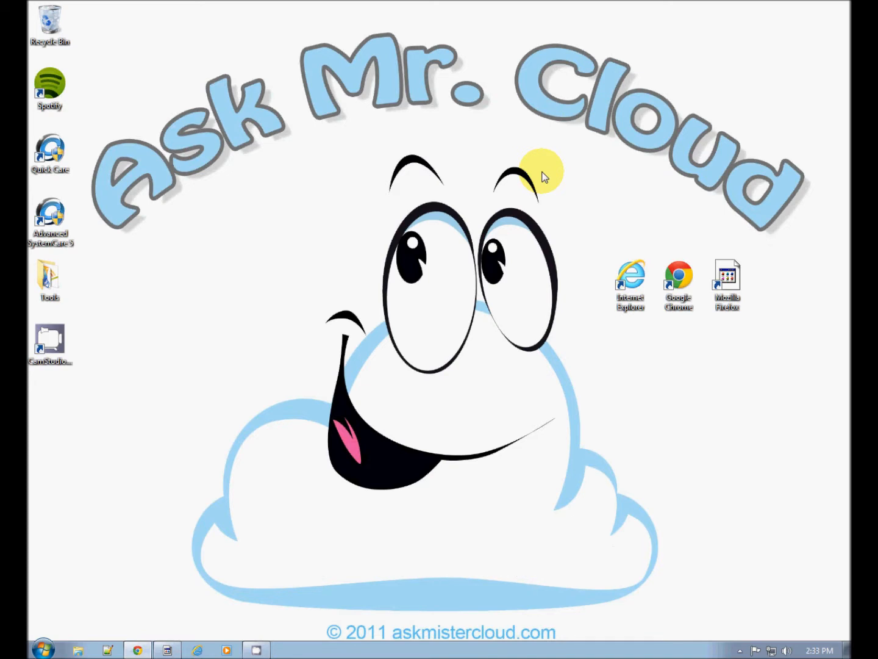
{"action": "mouse_move", "coordinate": [693, 200]}
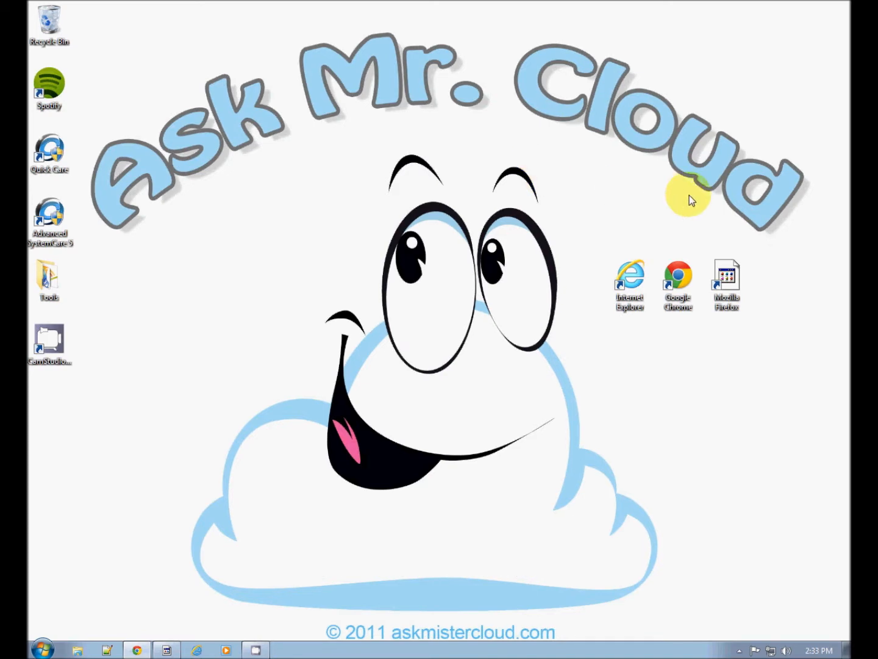
{"action": "mouse_move", "coordinate": [784, 316]}
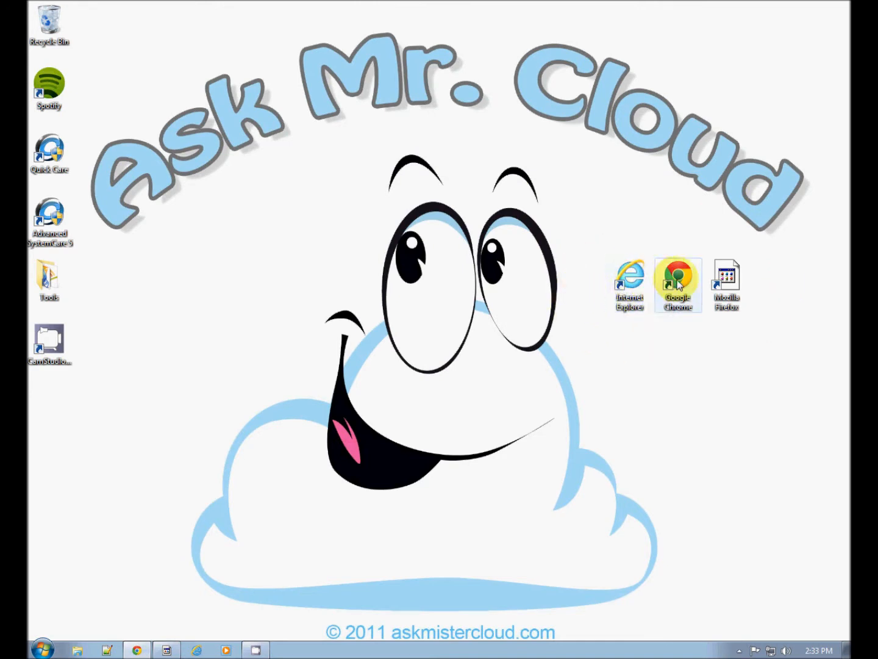
Launch Google Chrome from its desktop shortcut, landing on the iGoogle homepage.
{"action": "left_click", "coordinate": [727, 279]}
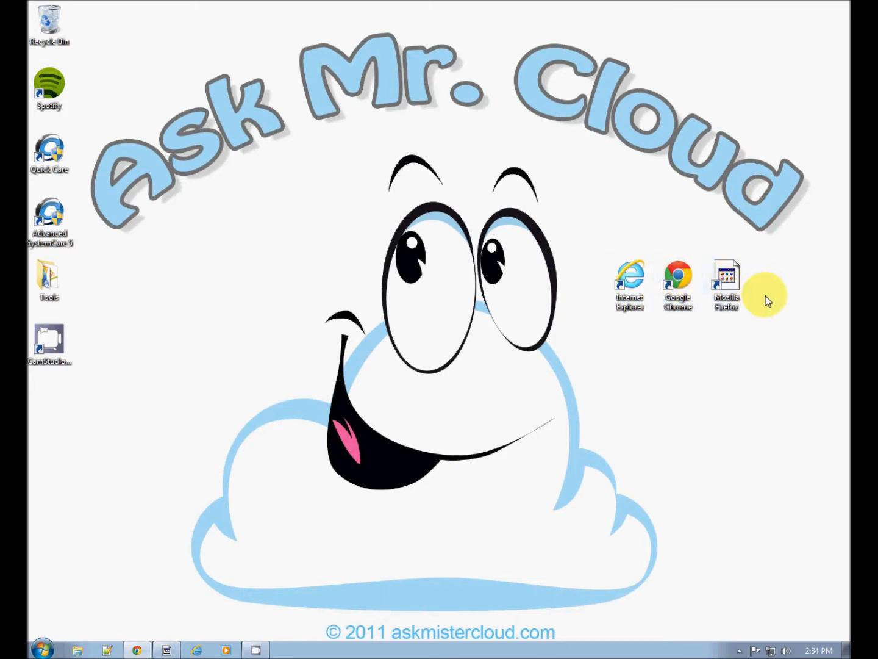
{"action": "mouse_move", "coordinate": [770, 296]}
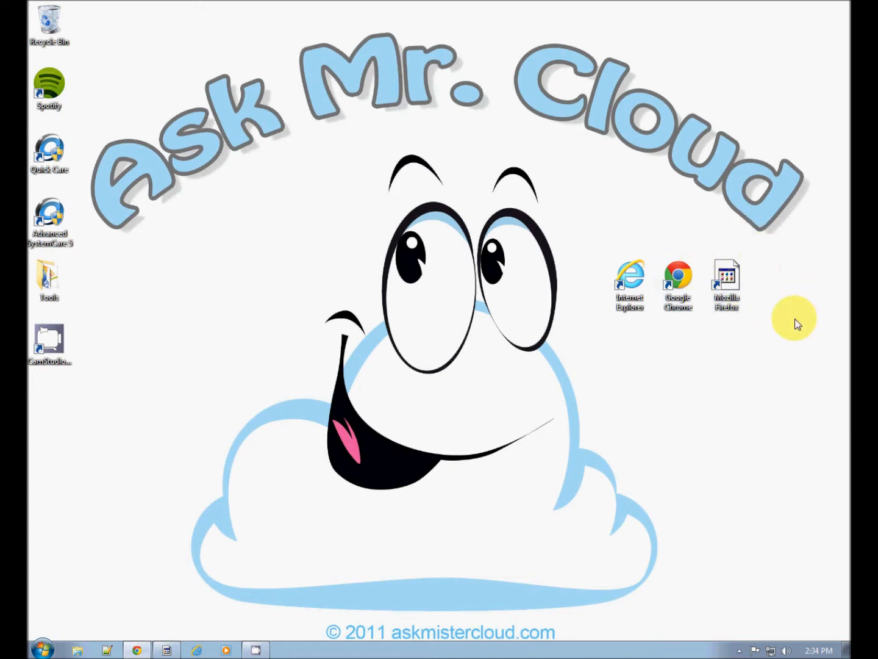
{"action": "left_click", "coordinate": [678, 280]}
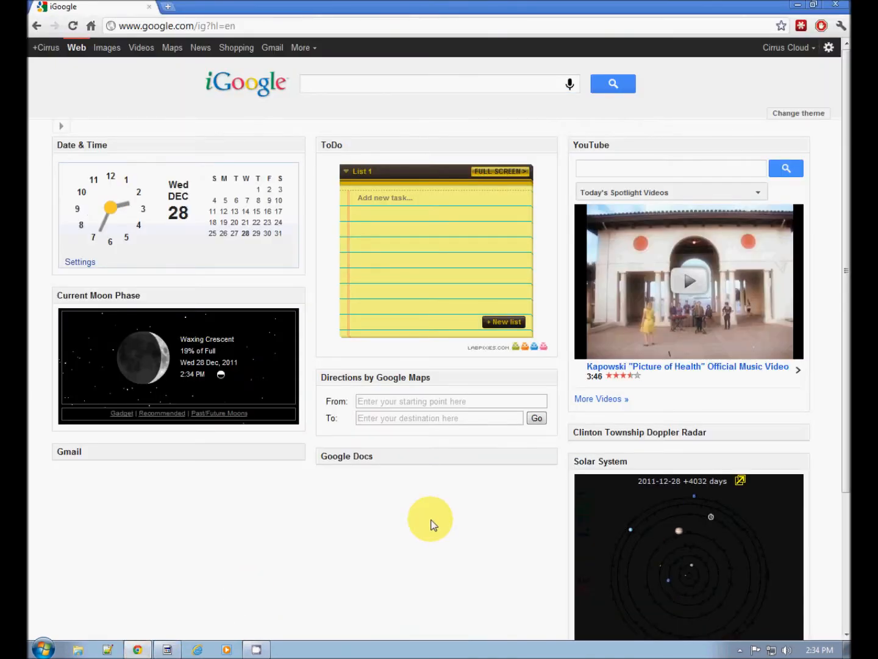
{"action": "mouse_move", "coordinate": [707, 100]}
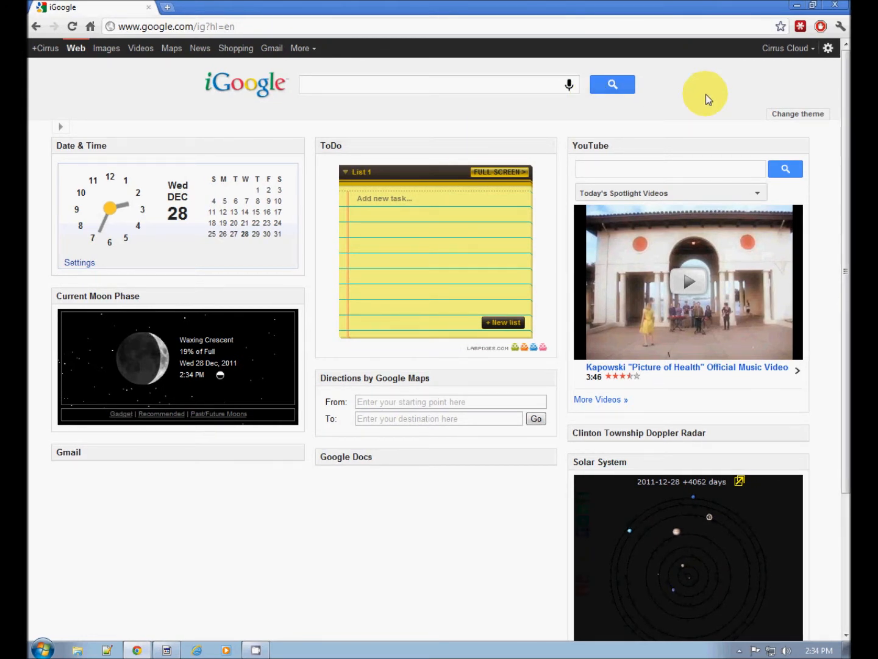
{"action": "mouse_move", "coordinate": [717, 55]}
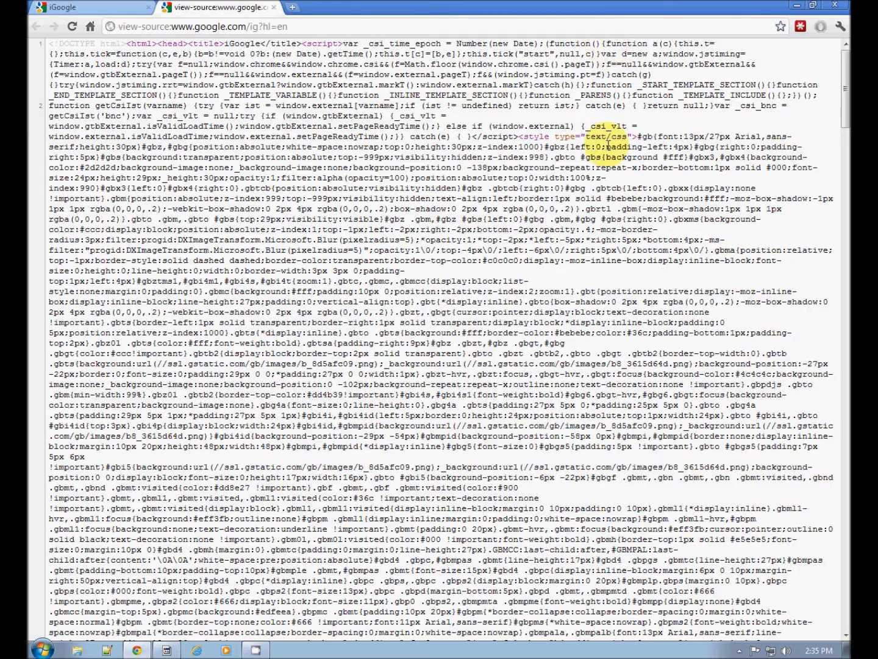
Scroll down the iGoogle view-source tab to the navigation link markup and embedded scripts.
{"action": "scroll", "scroll_direction": "down", "scroll_amount": 3}
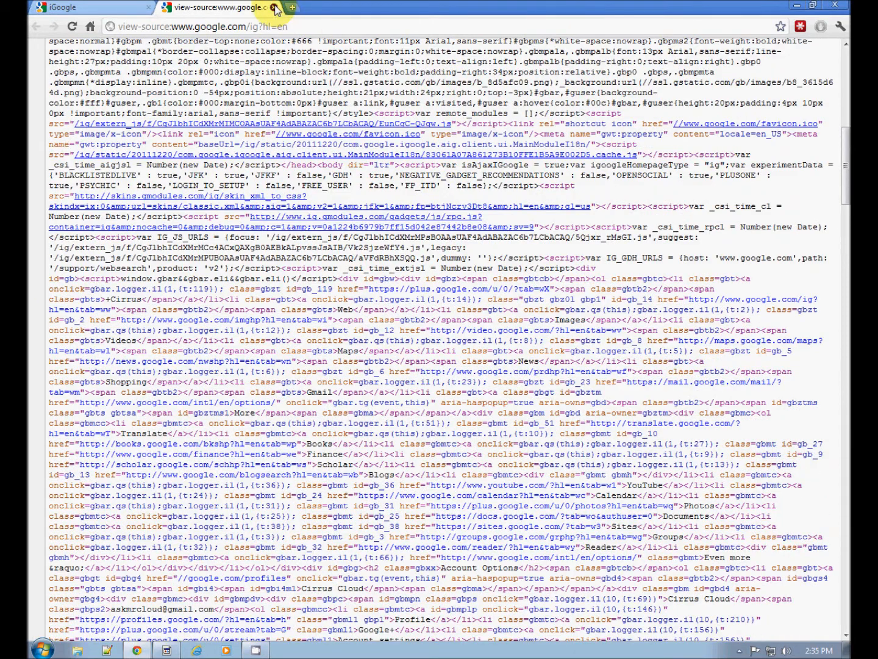
Close the view-source tab to return to the iGoogle start page.
{"action": "left_click", "coordinate": [79, 7]}
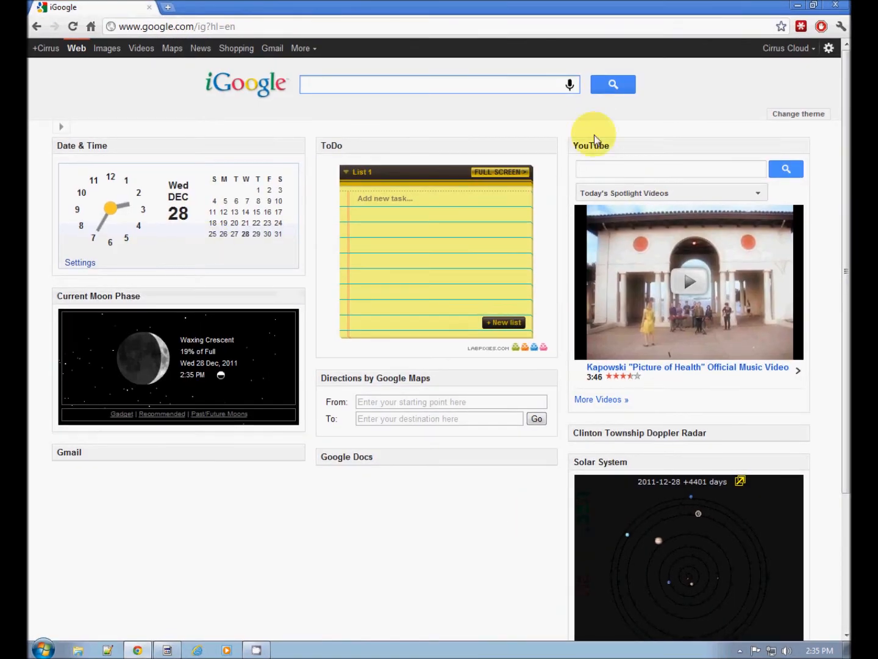
{"action": "mouse_move", "coordinate": [154, 85]}
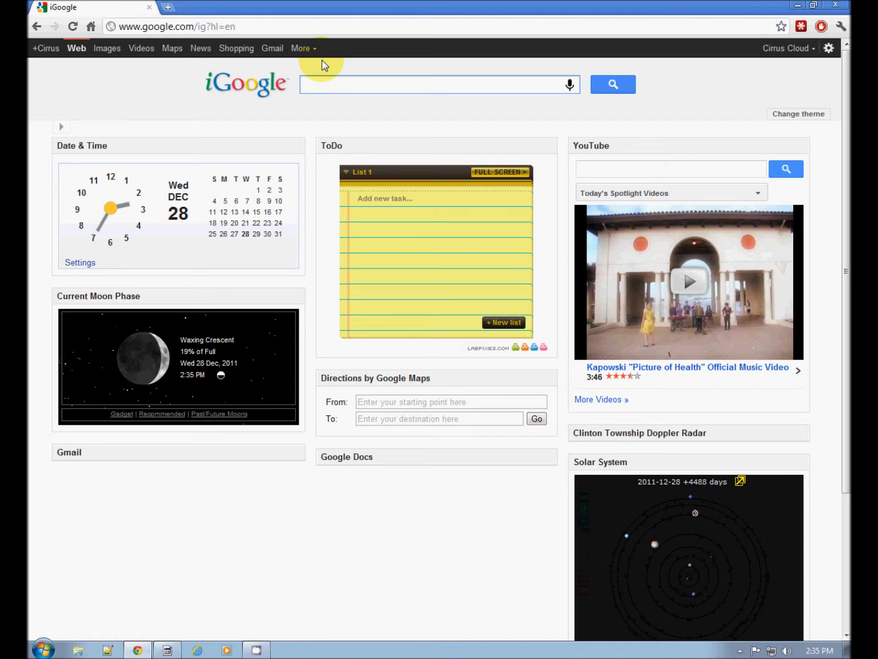
{"action": "mouse_move", "coordinate": [779, 12]}
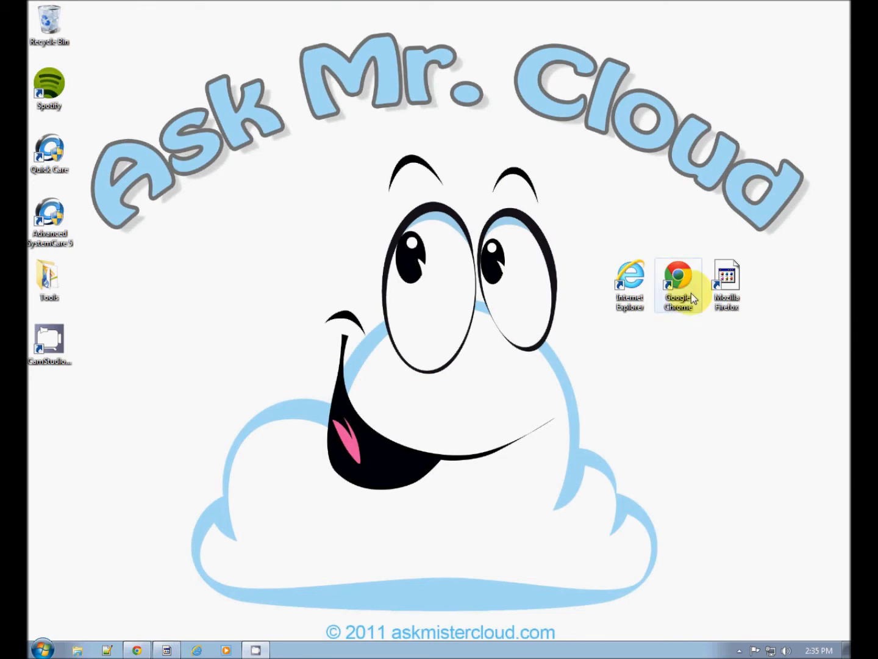
{"action": "mouse_move", "coordinate": [714, 250]}
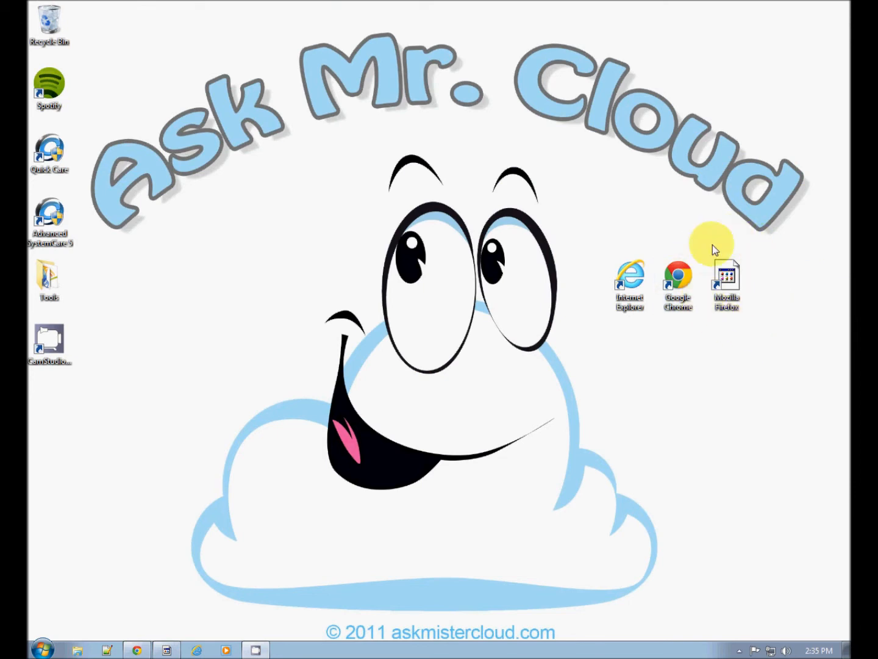
{"action": "mouse_move", "coordinate": [616, 249]}
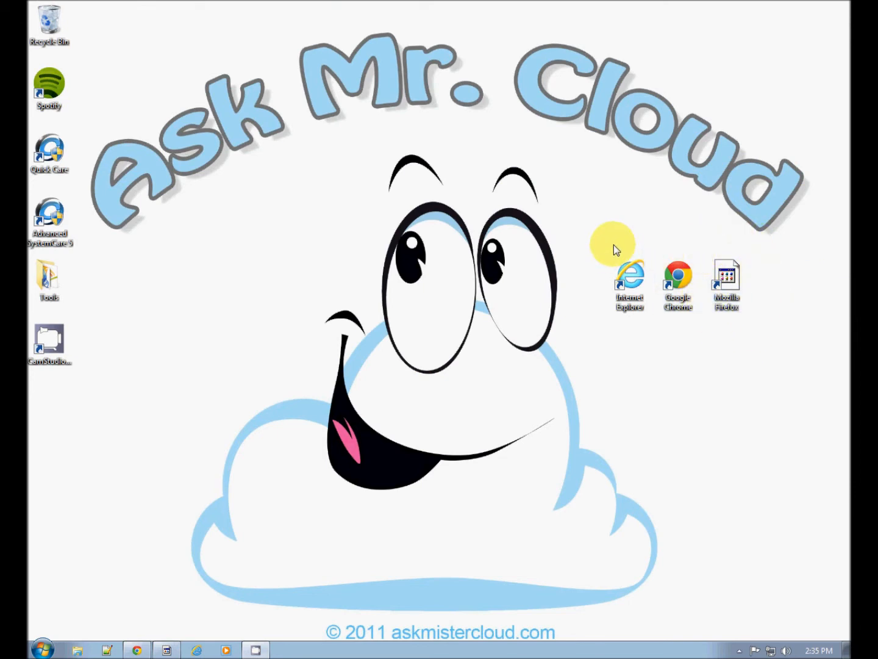
{"action": "mouse_move", "coordinate": [587, 305]}
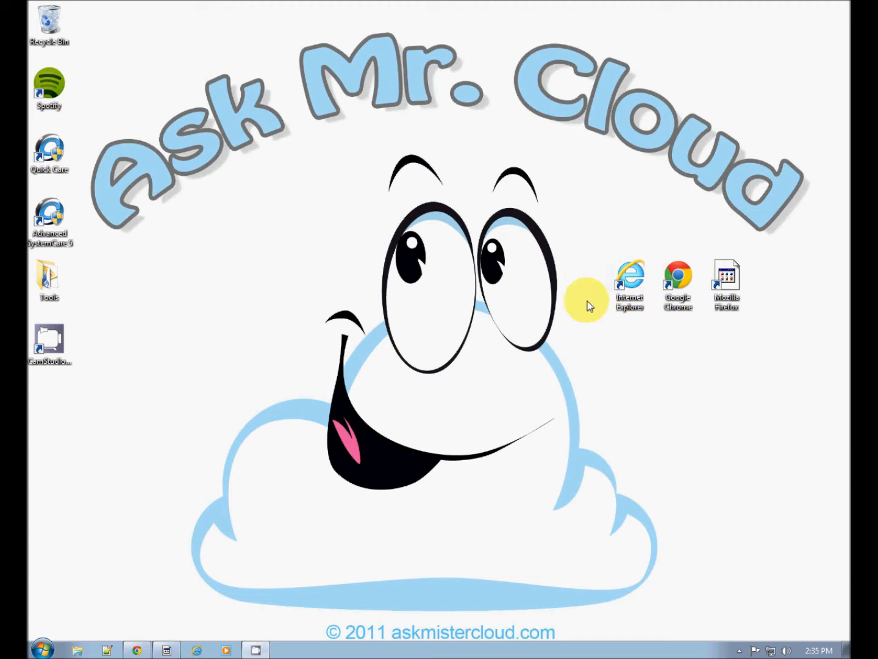
{"action": "mouse_move", "coordinate": [724, 242]}
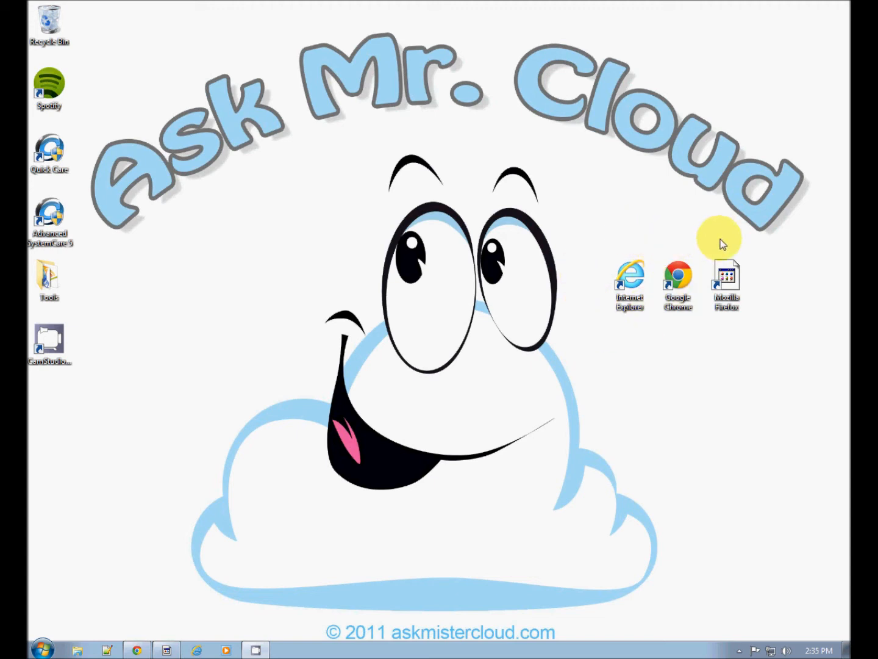
{"action": "left_click", "coordinate": [674, 279]}
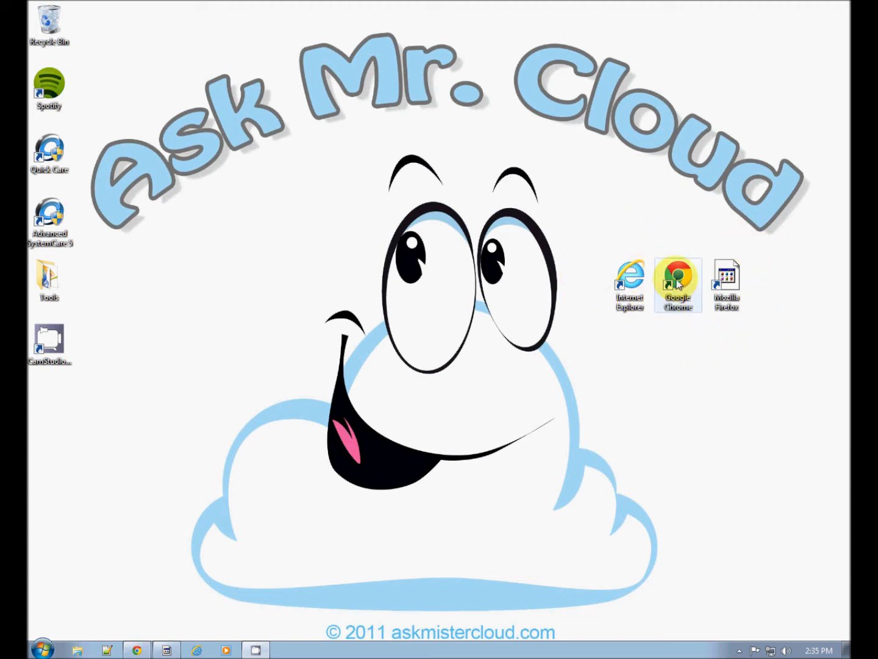